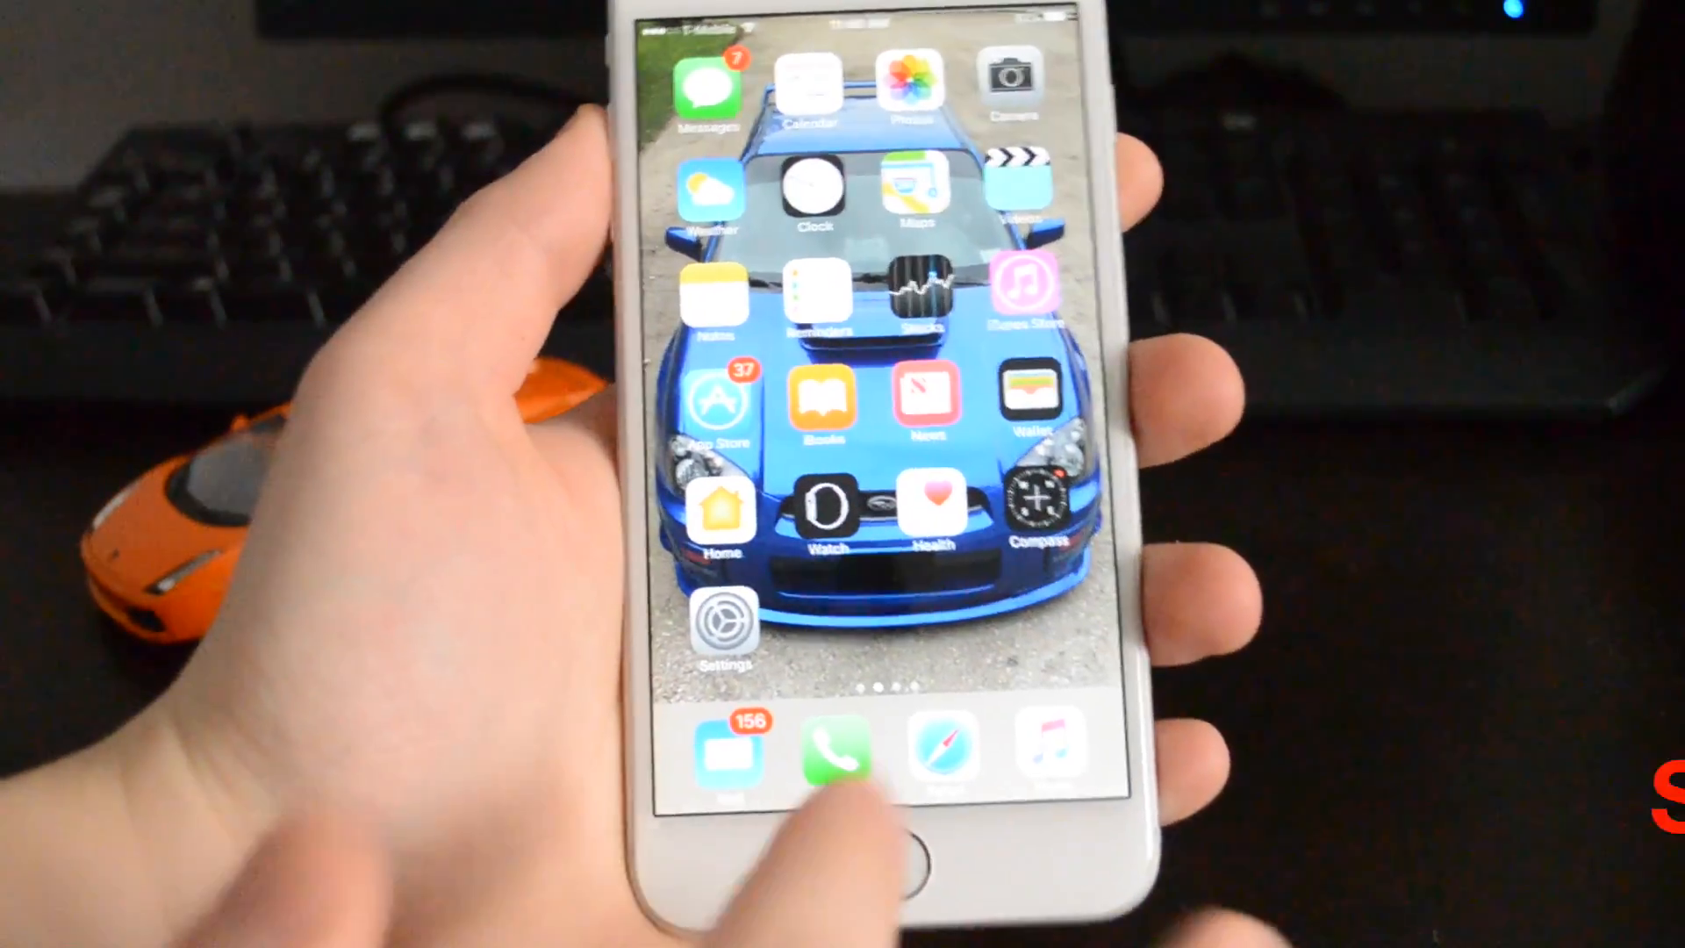
Launch Settings from the home screen and scroll the main list toward Sounds.
click(723, 621)
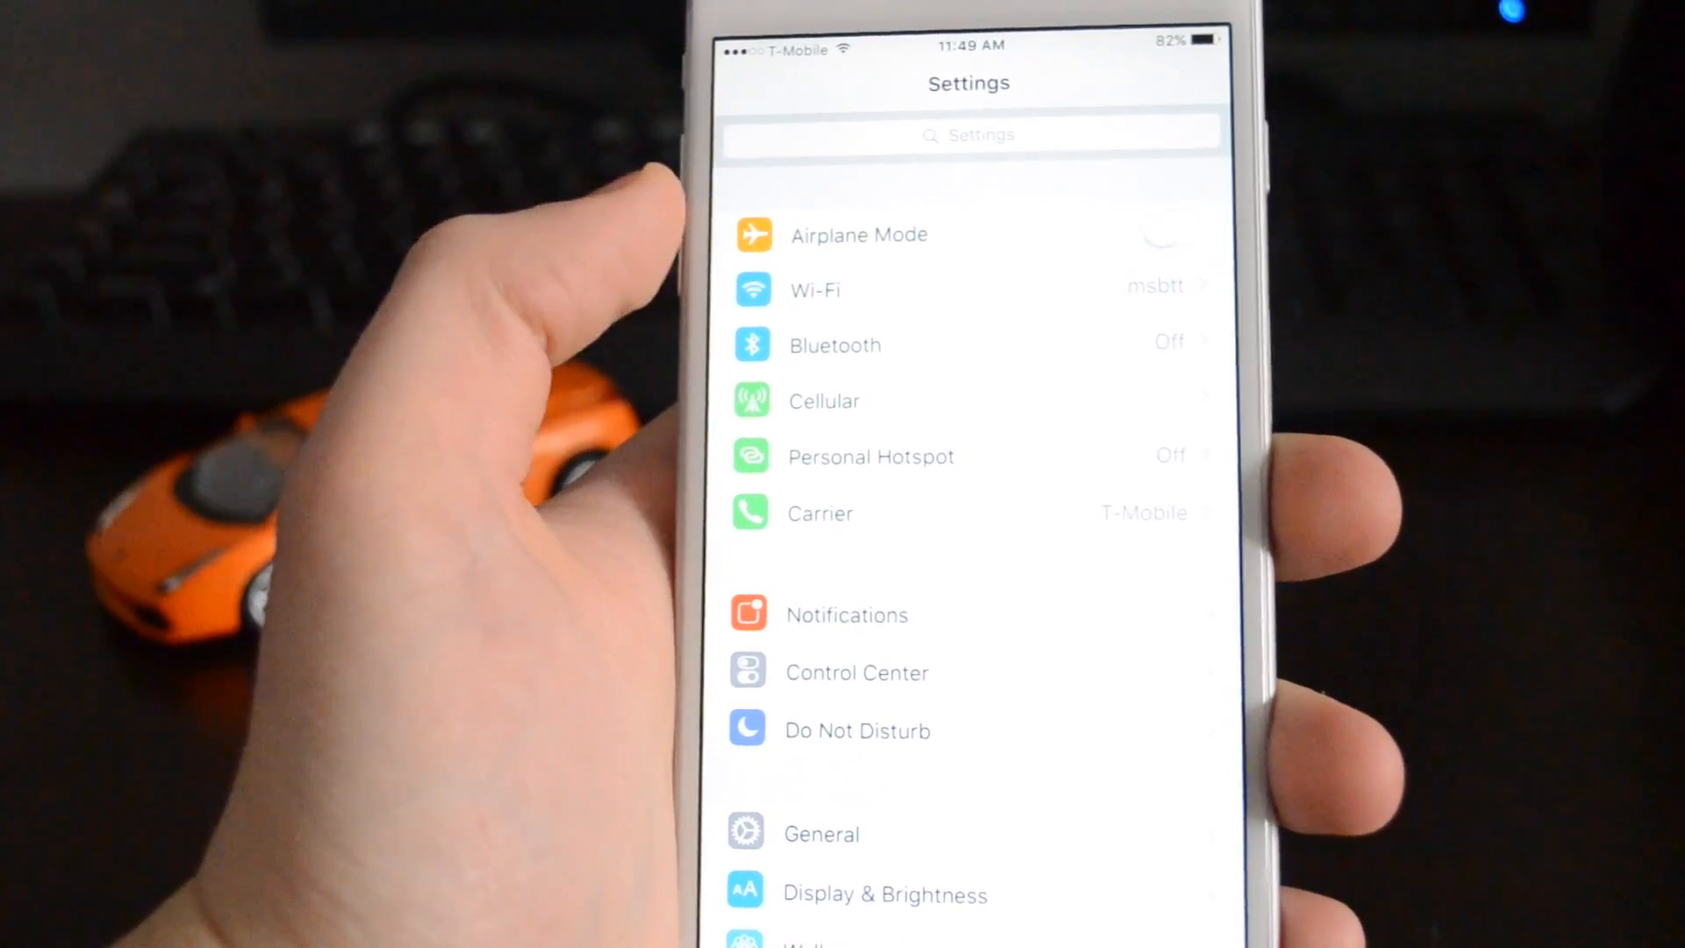
scroll(down, 3)
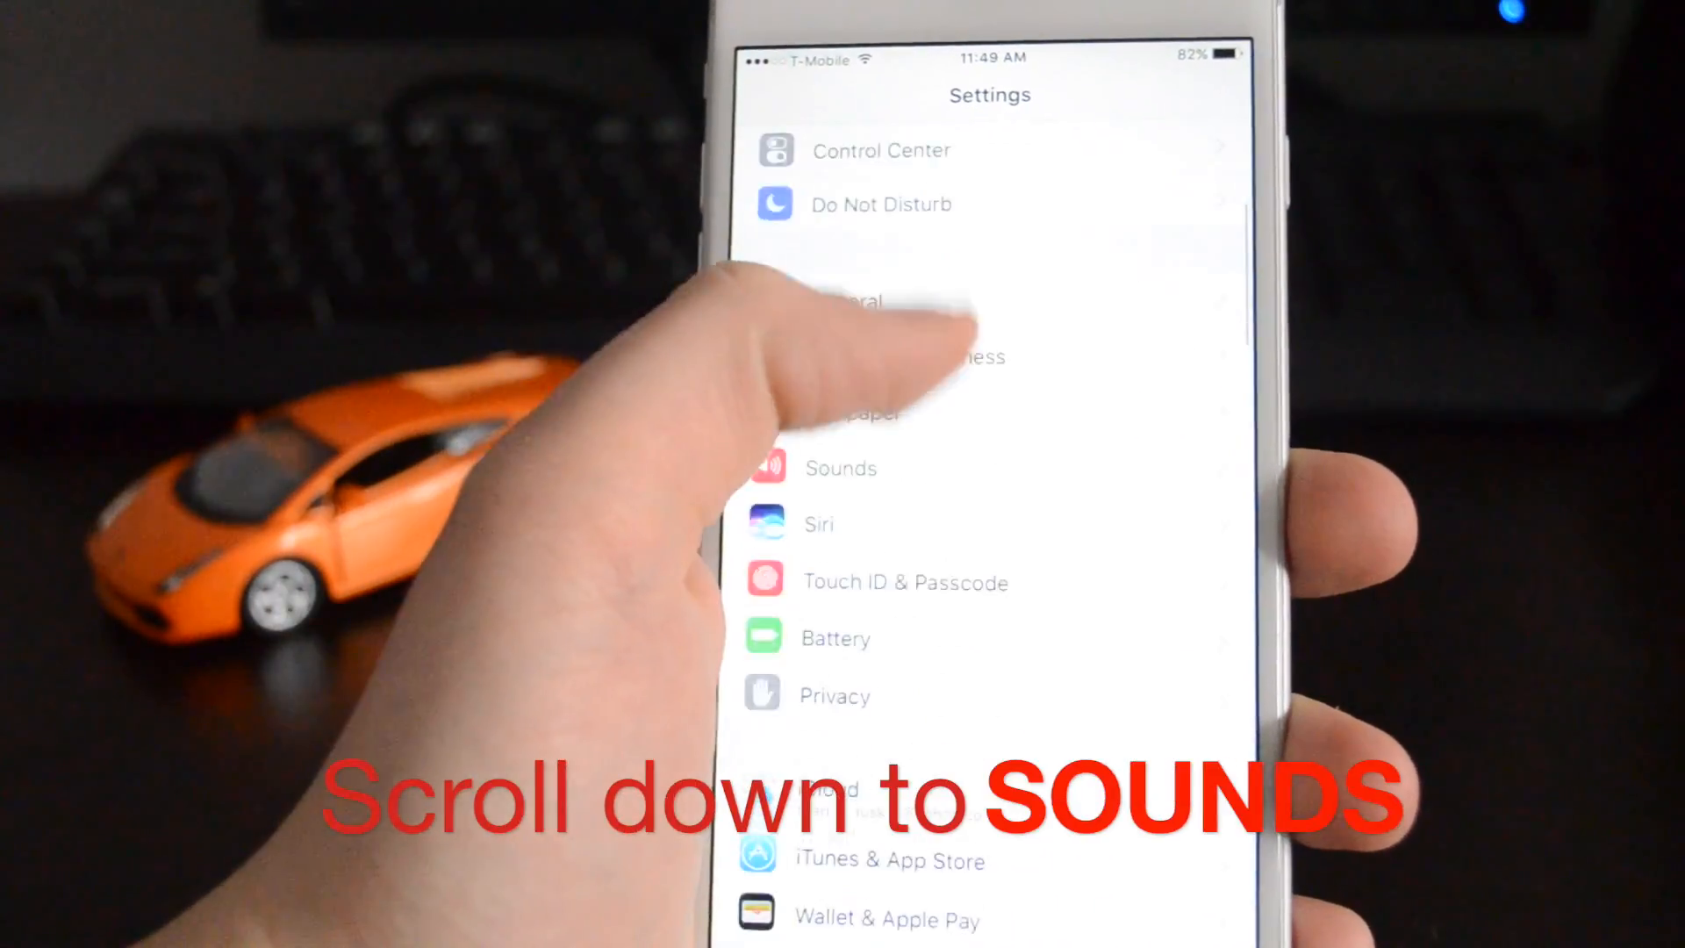
Enter Sounds, then Ringtone, and scroll to the Classic tones at the bottom.
click(841, 467)
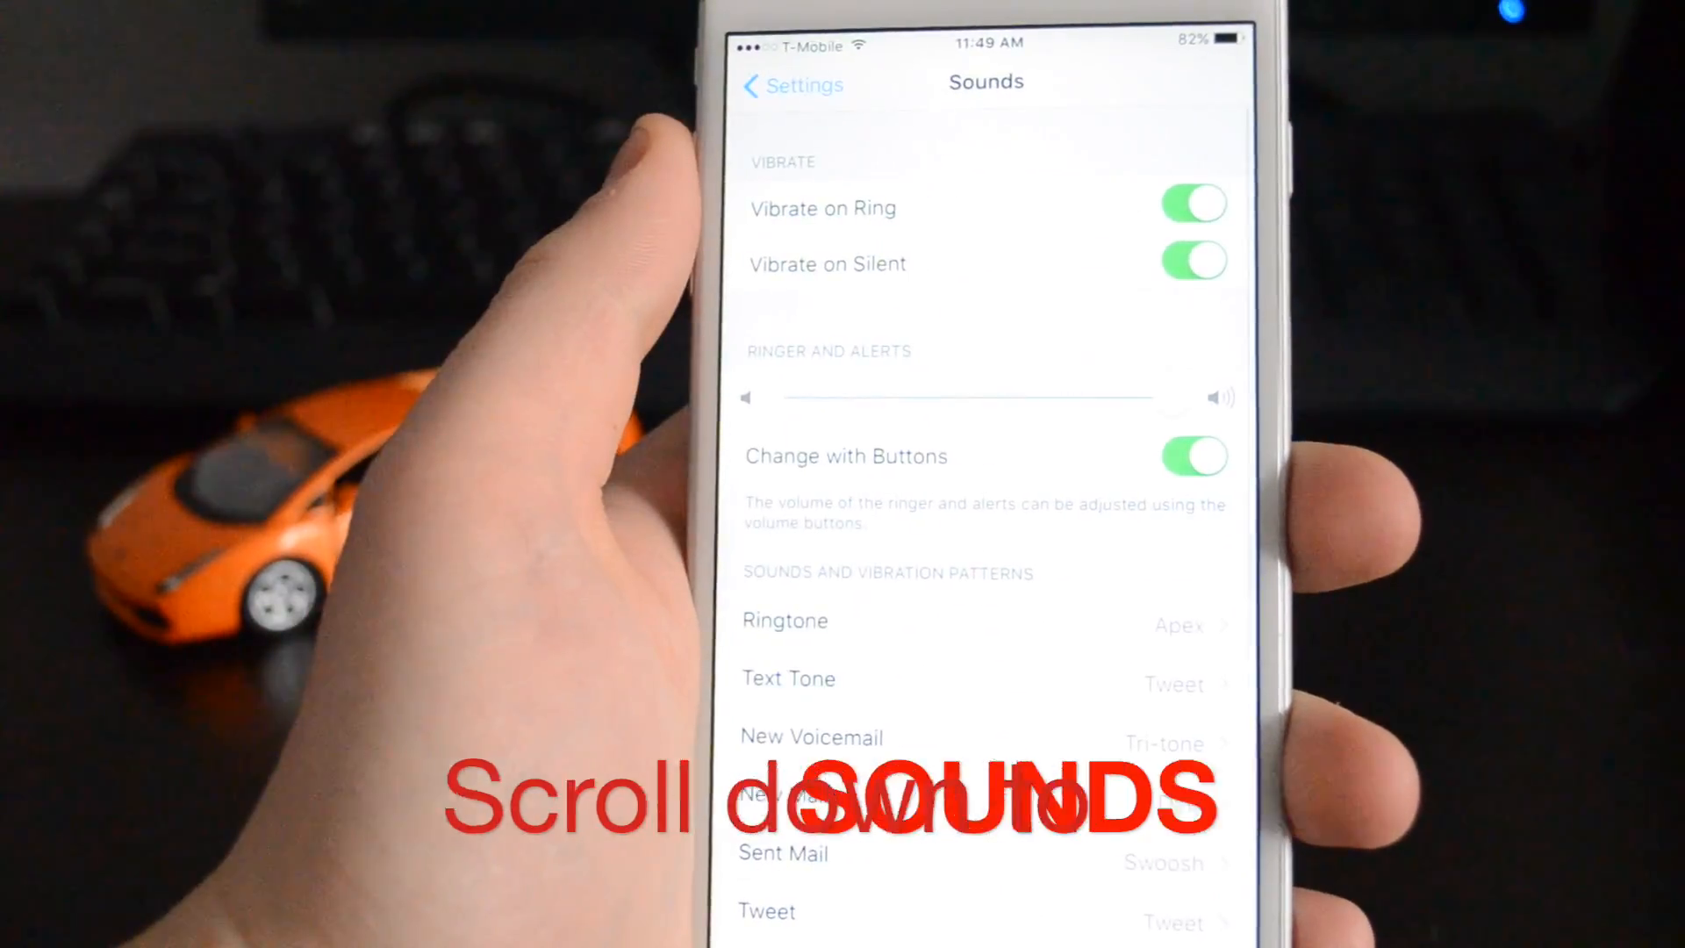
scroll(down, 3)
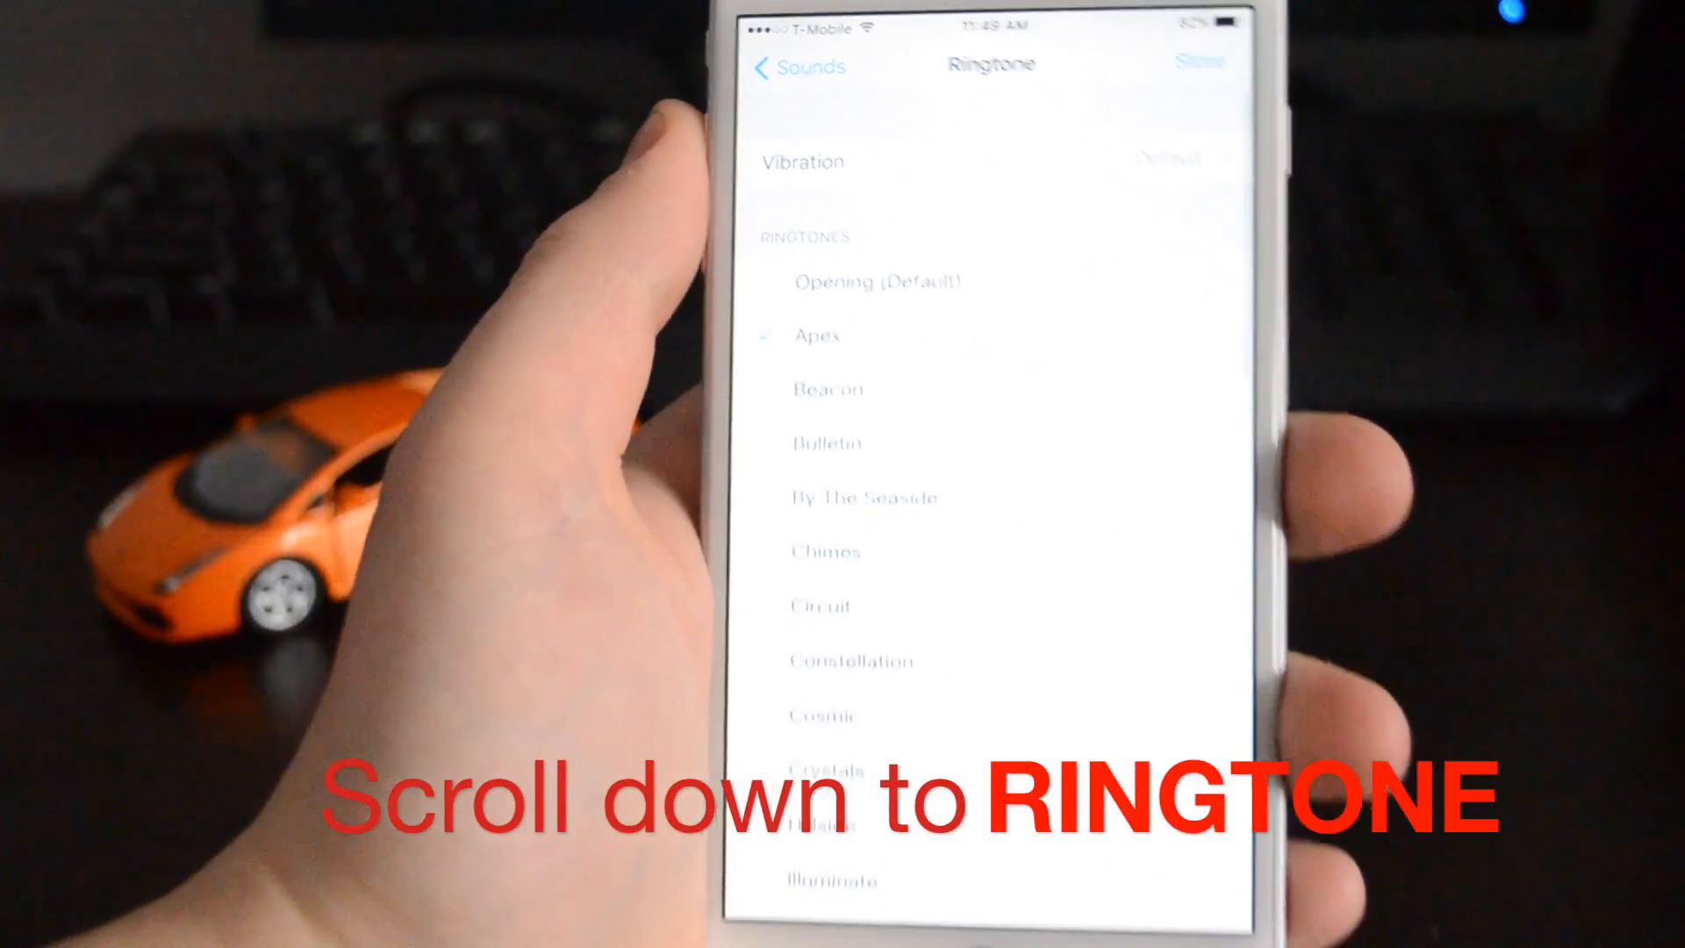
scroll(down, 3)
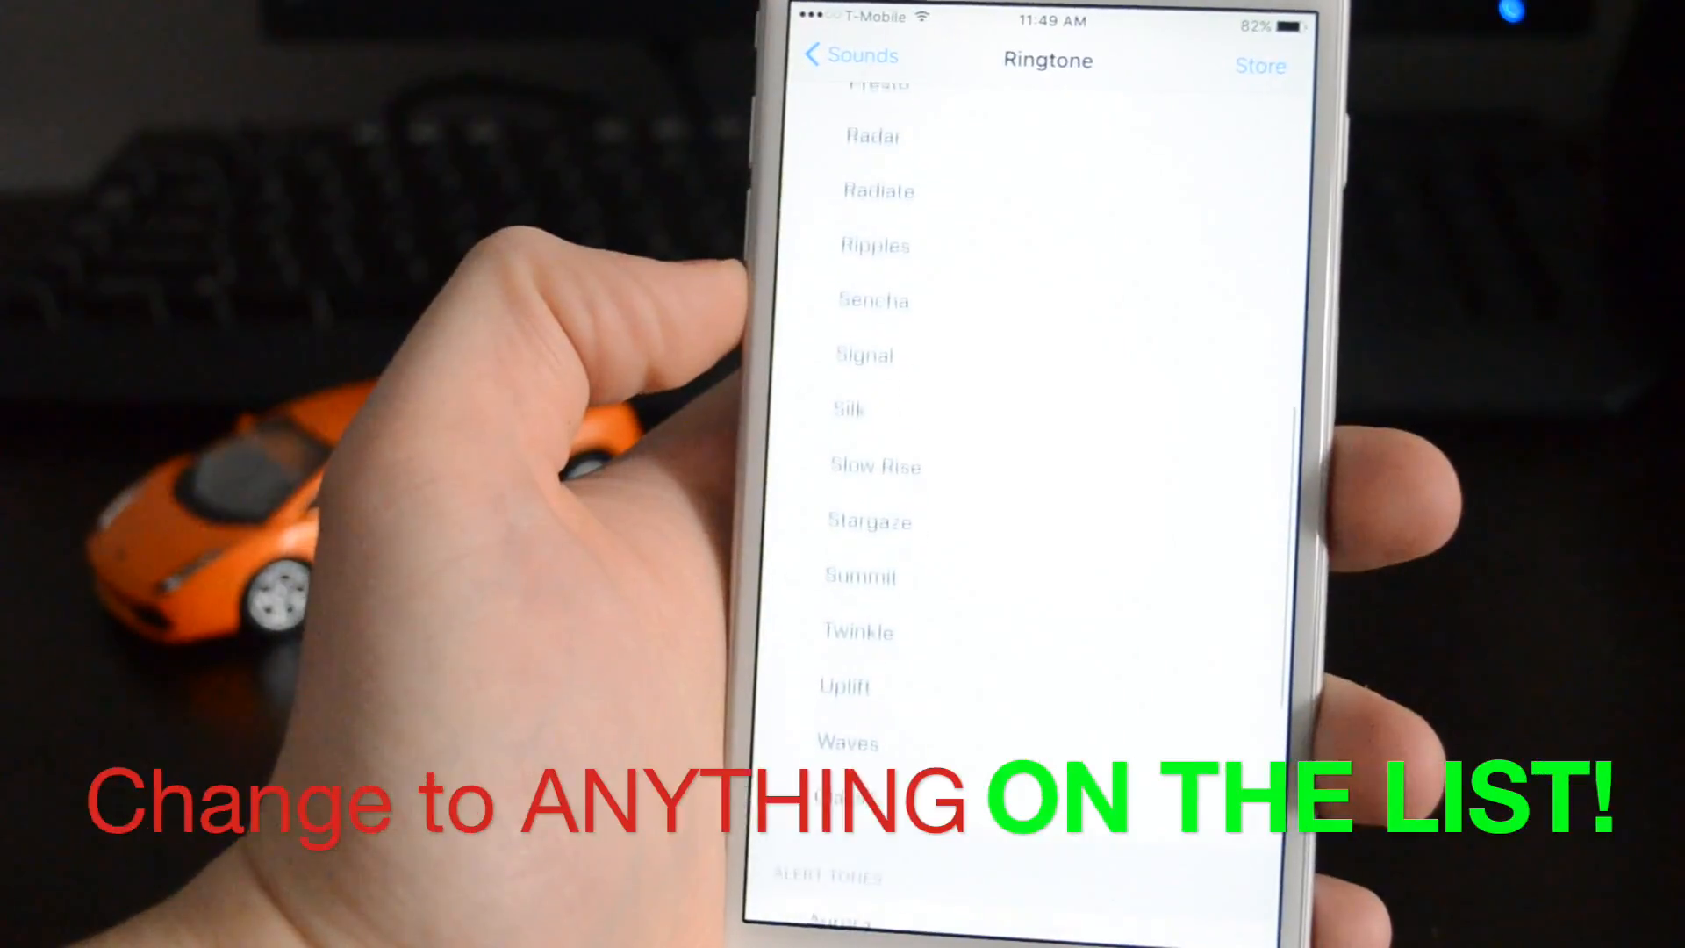
scroll(down, 3)
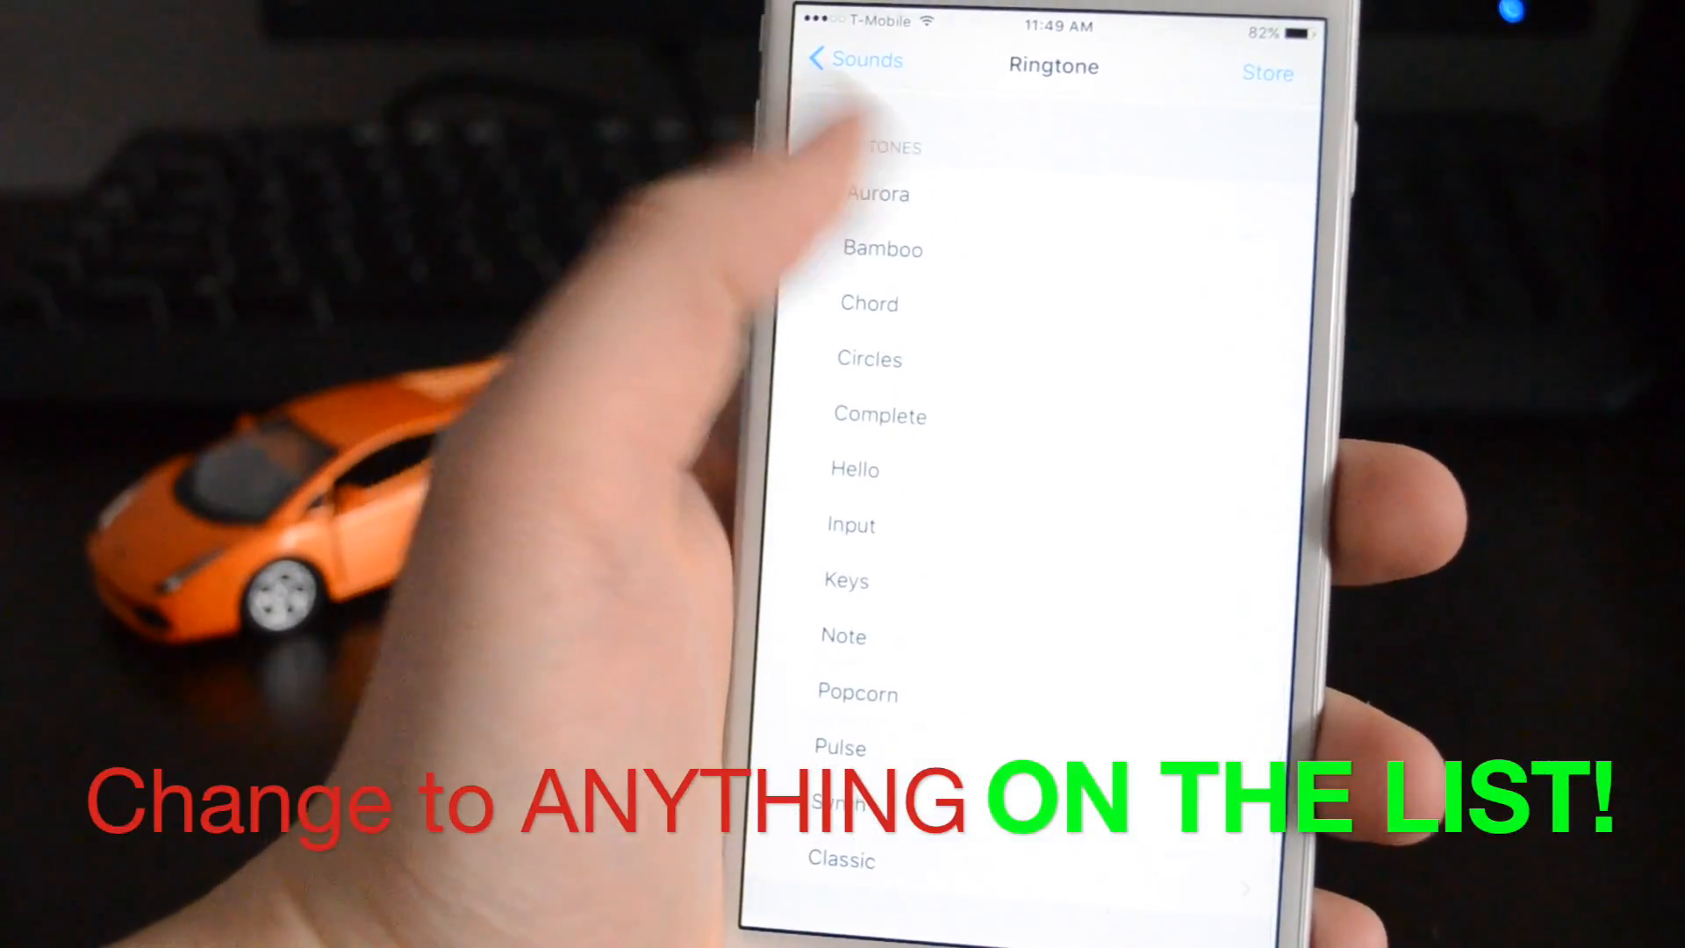
scroll(down, 3)
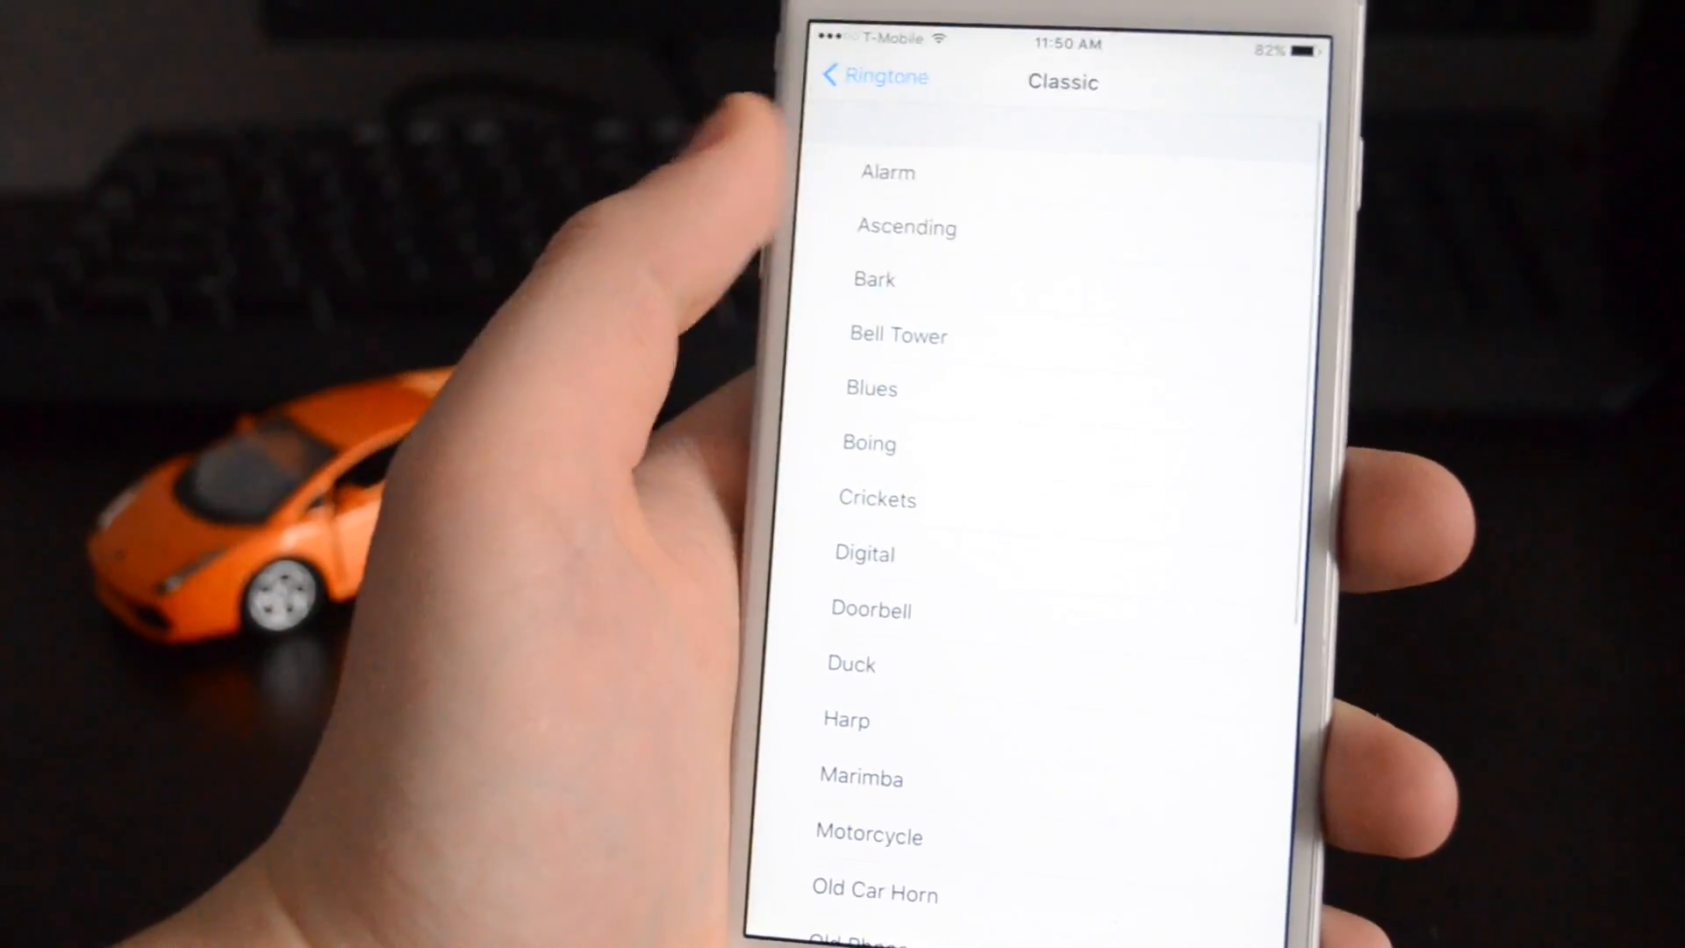
Scroll the Classic list to Old Phone, then return to the main Ringtone list.
scroll(down, 3)
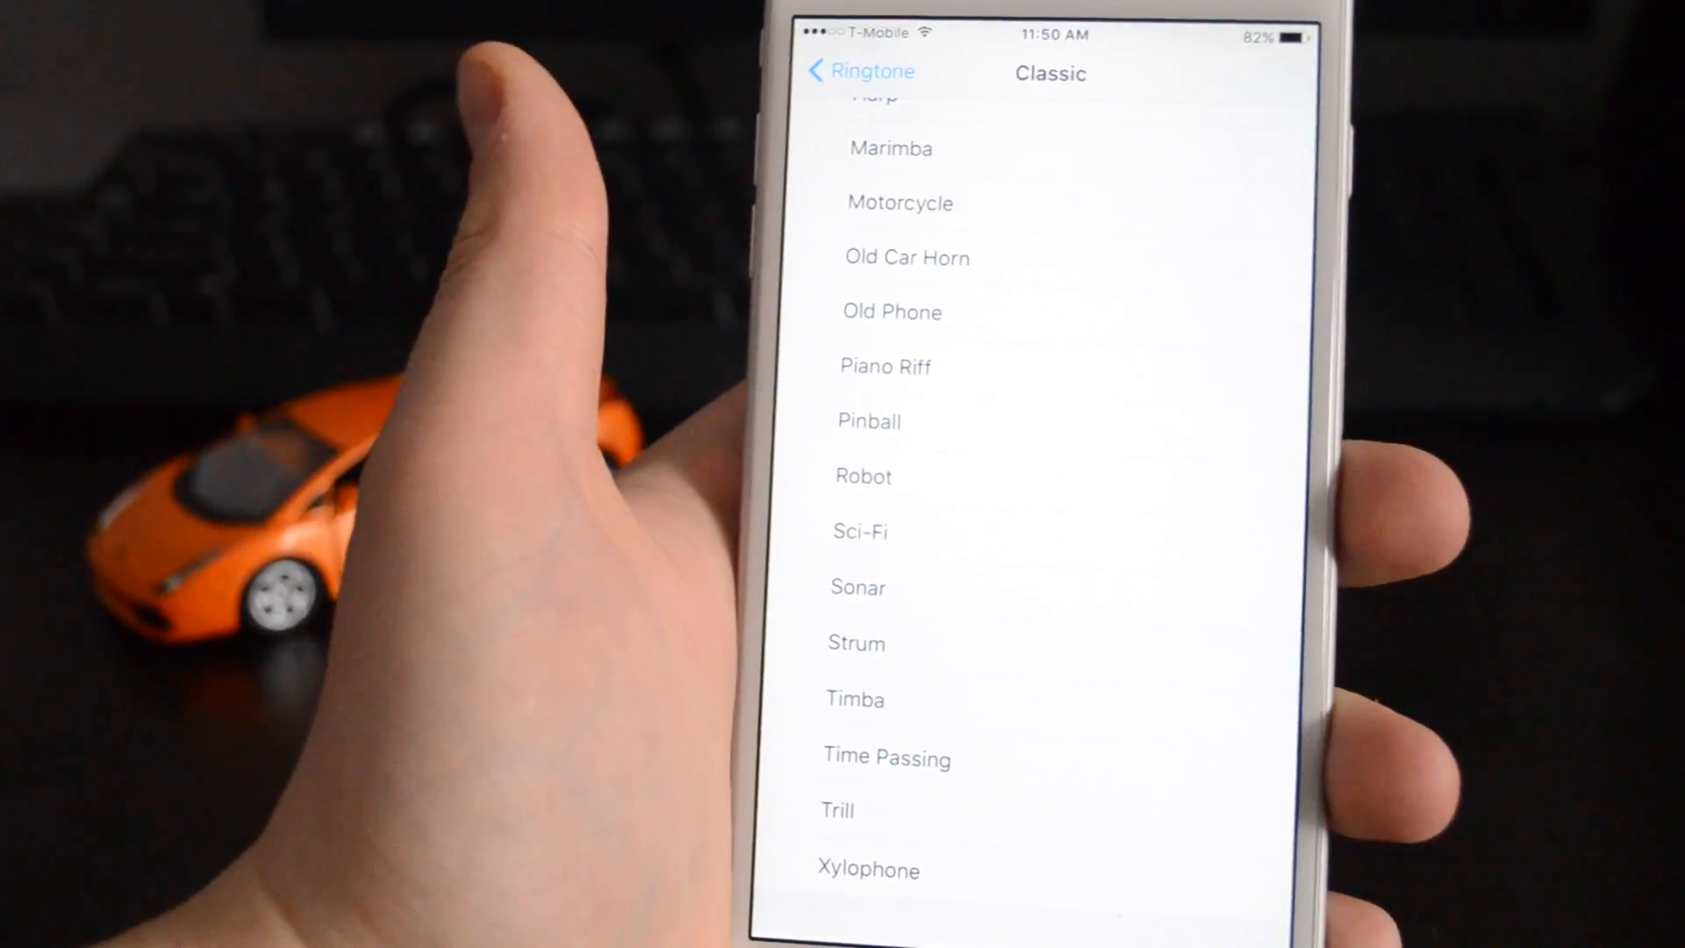
click(871, 874)
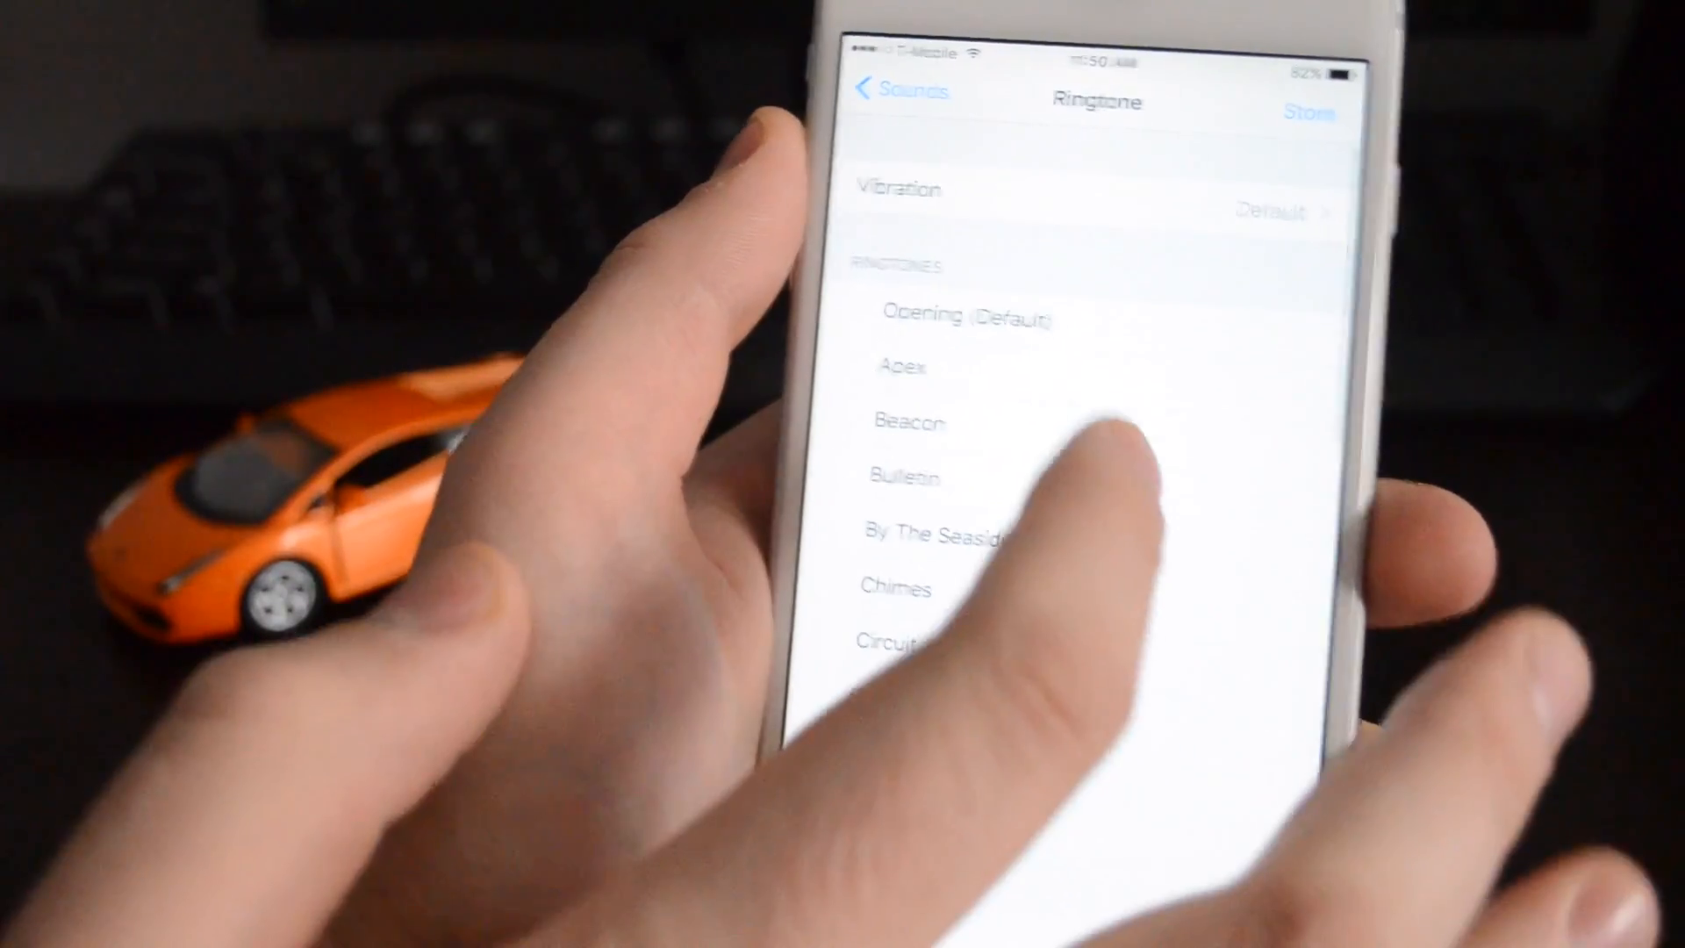
Choose the Classic tone Old Phone as the ringtone and back out to the Settings list.
click(902, 358)
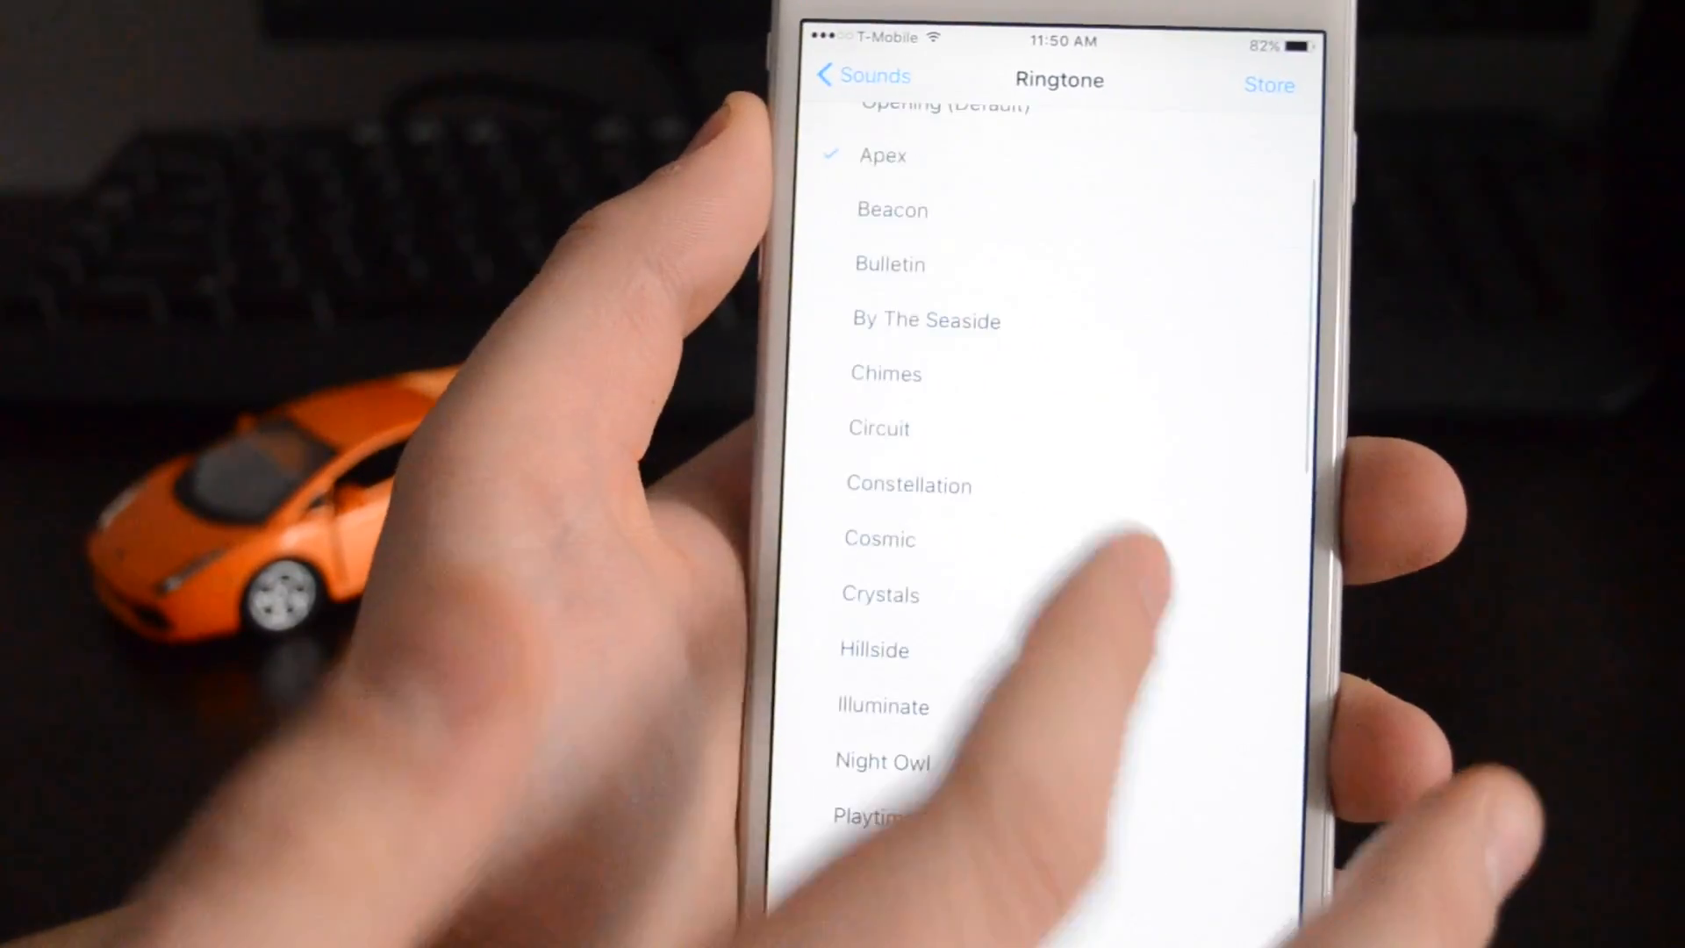
scroll(down, 3)
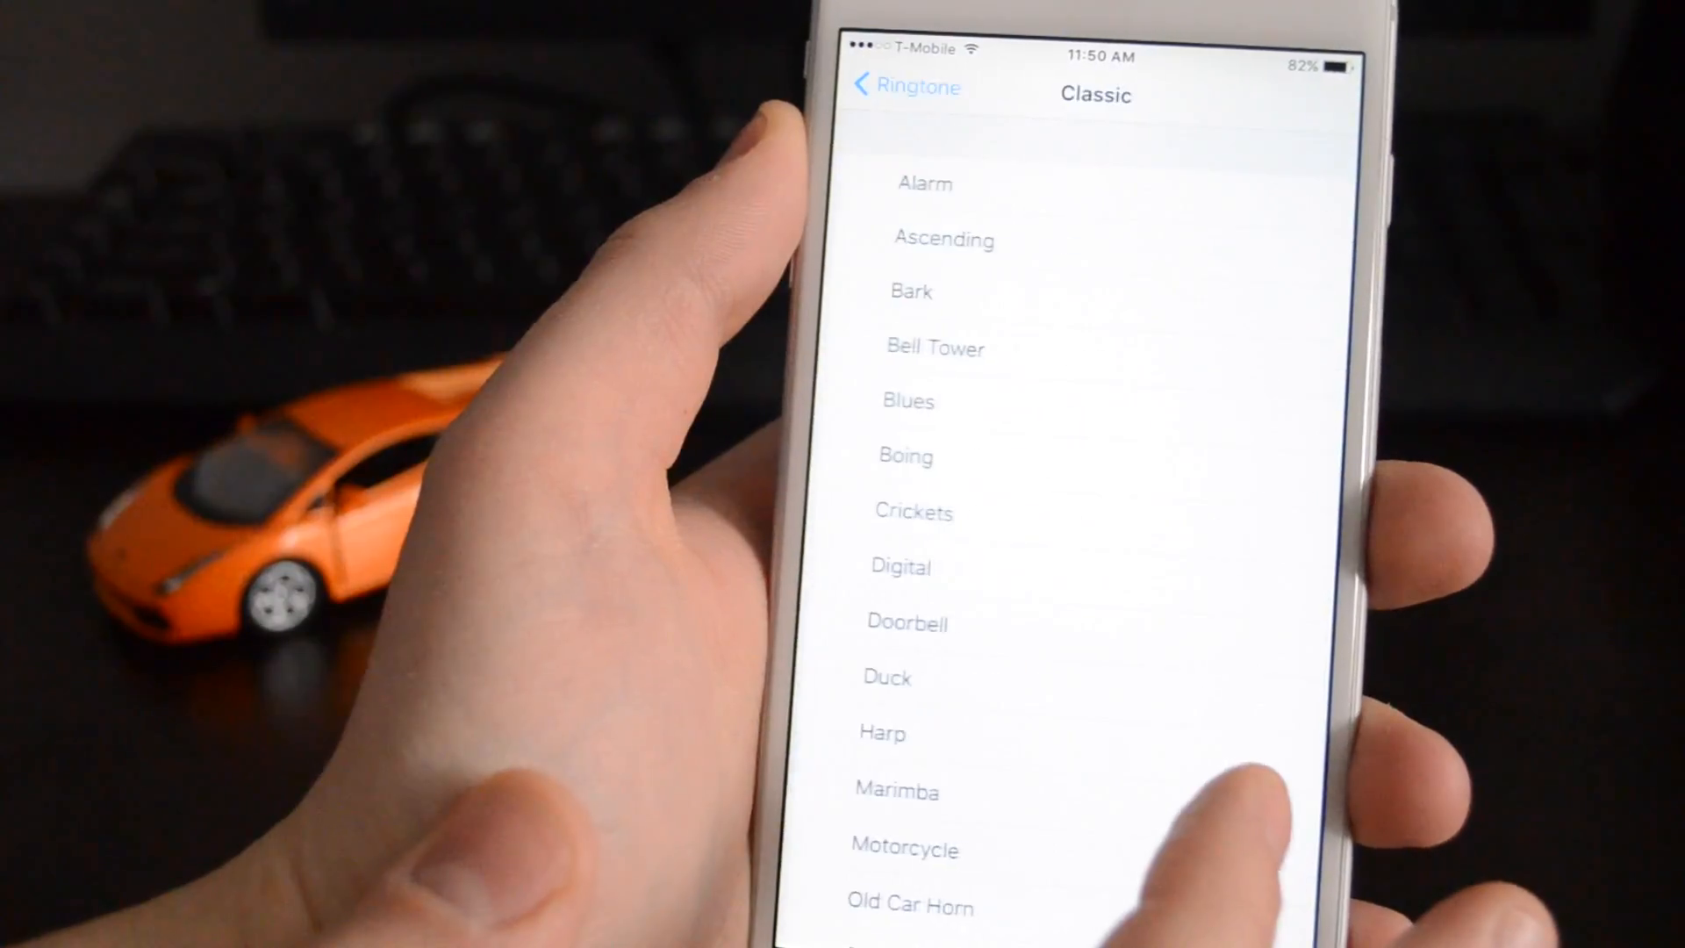
scroll(down, 3)
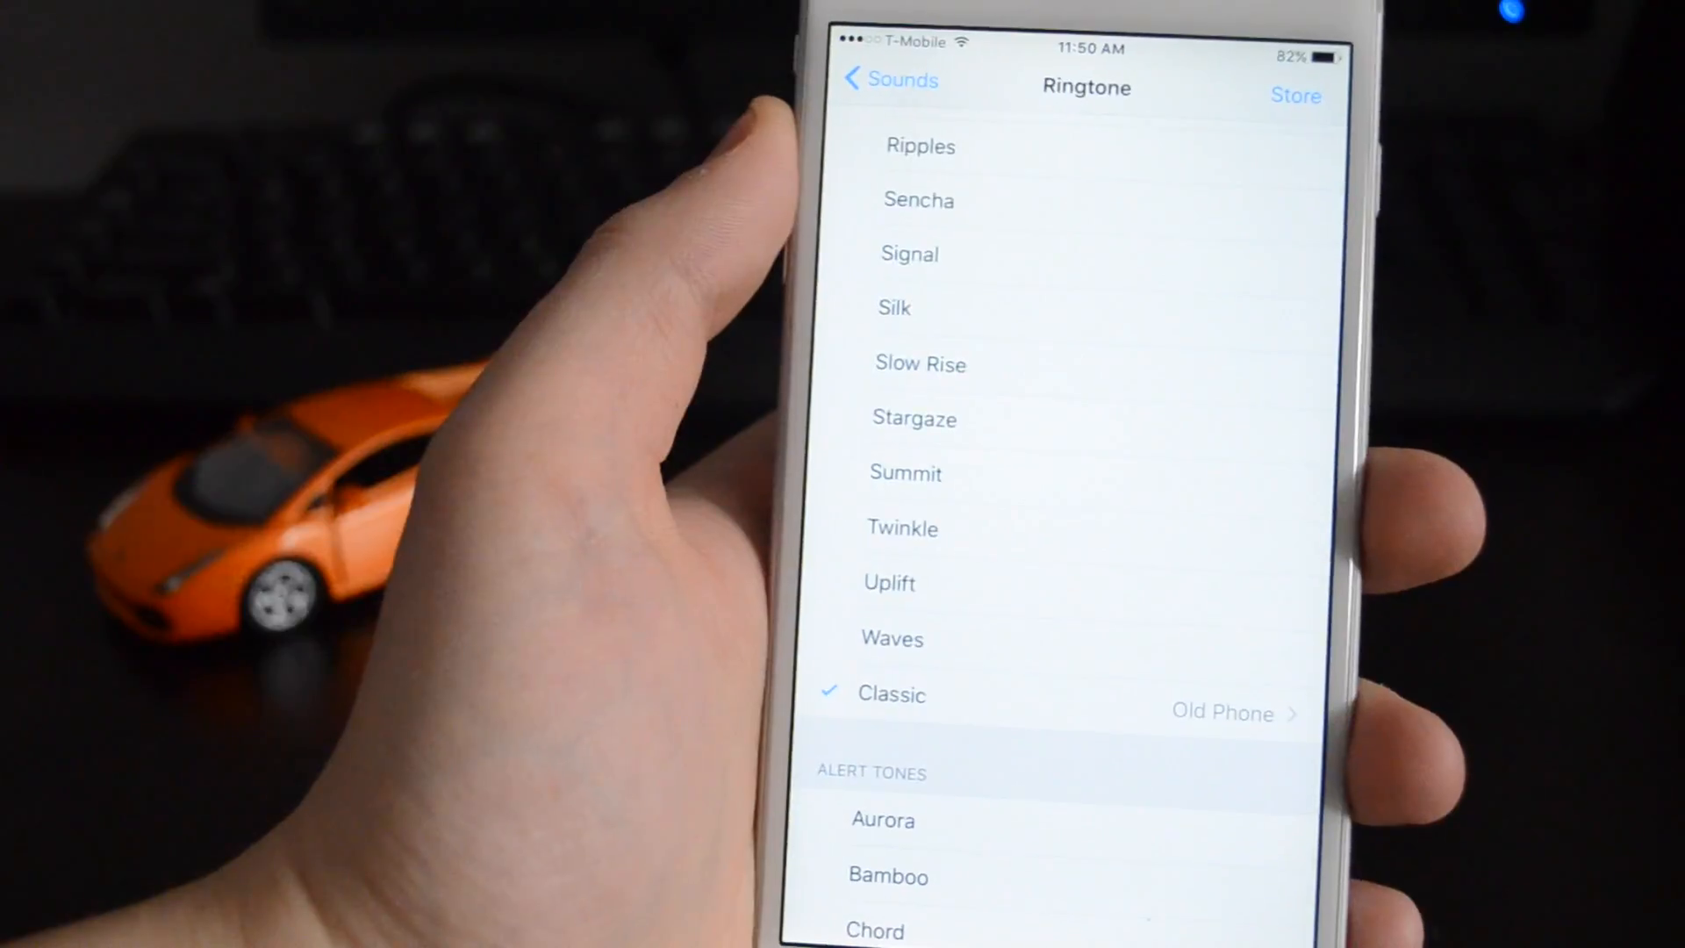
click(890, 80)
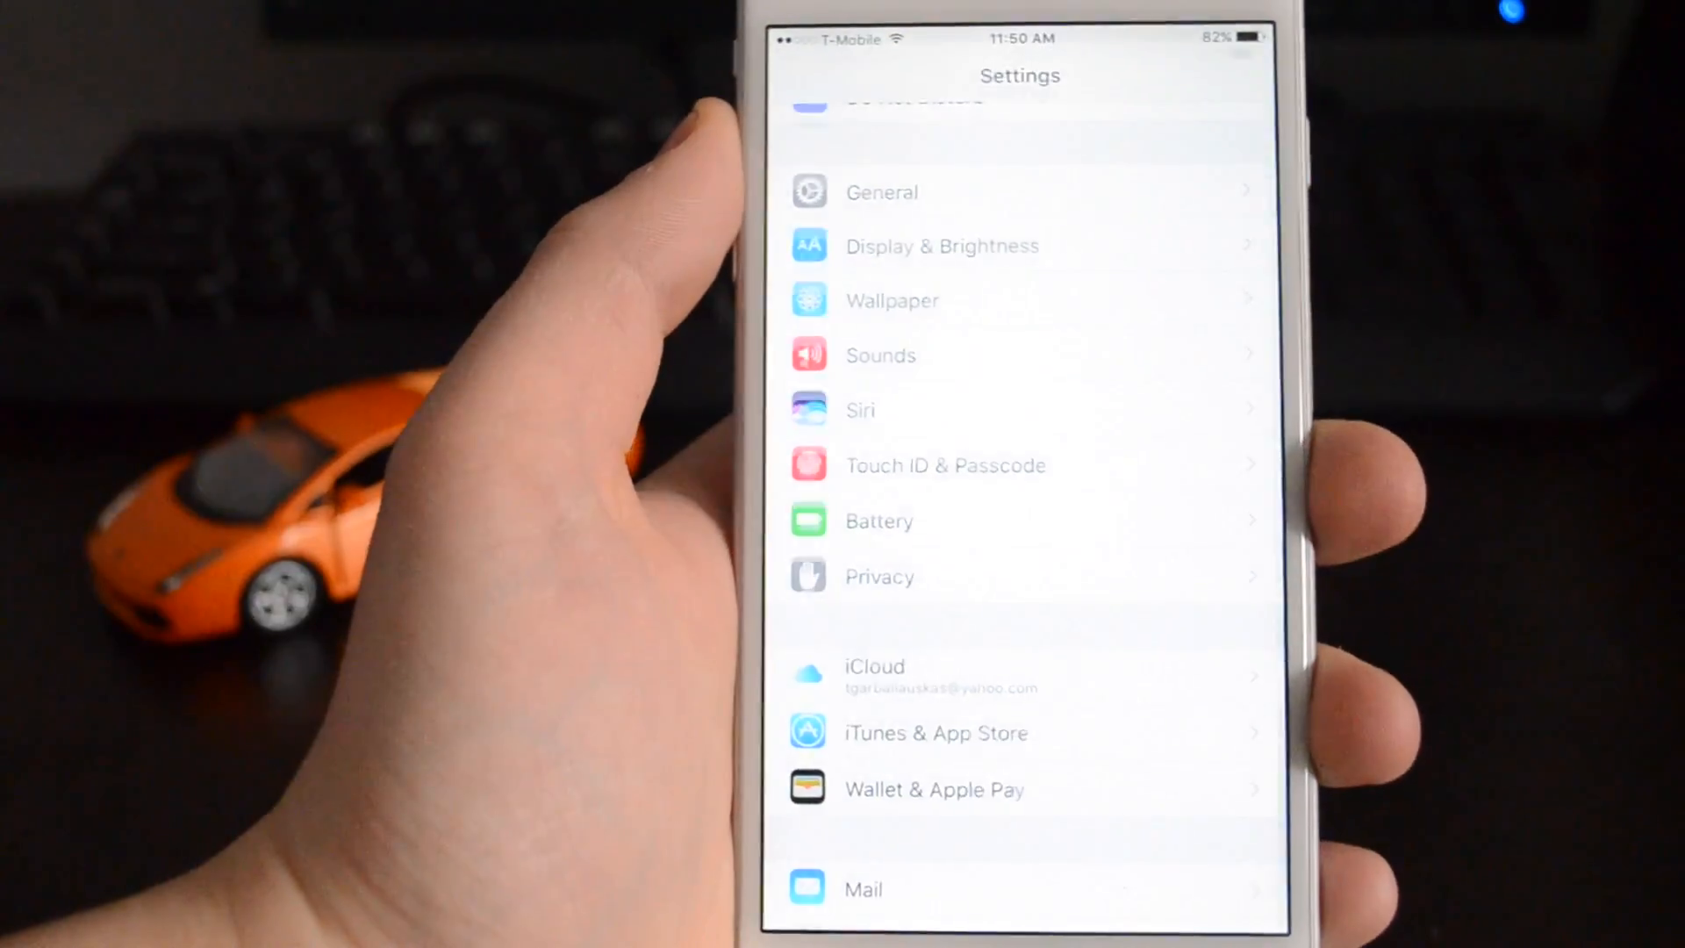
Relaunch Settings from the home screen and return to Sounds, where Ringtone reads Old Phone.
key(home)
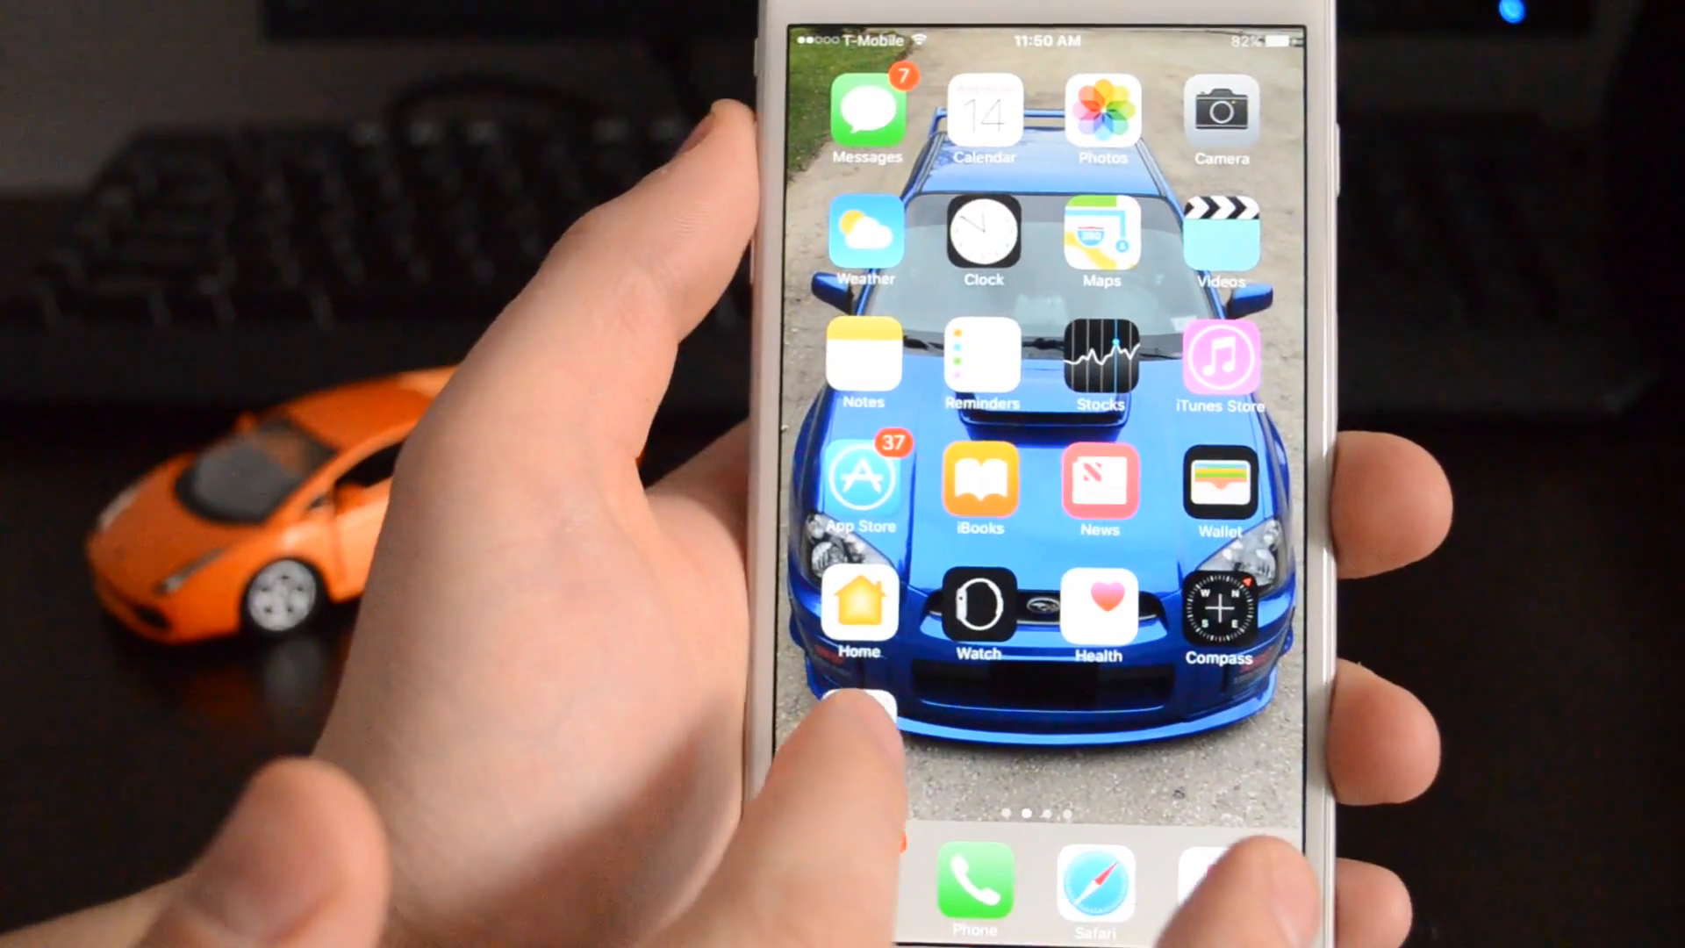
click(860, 602)
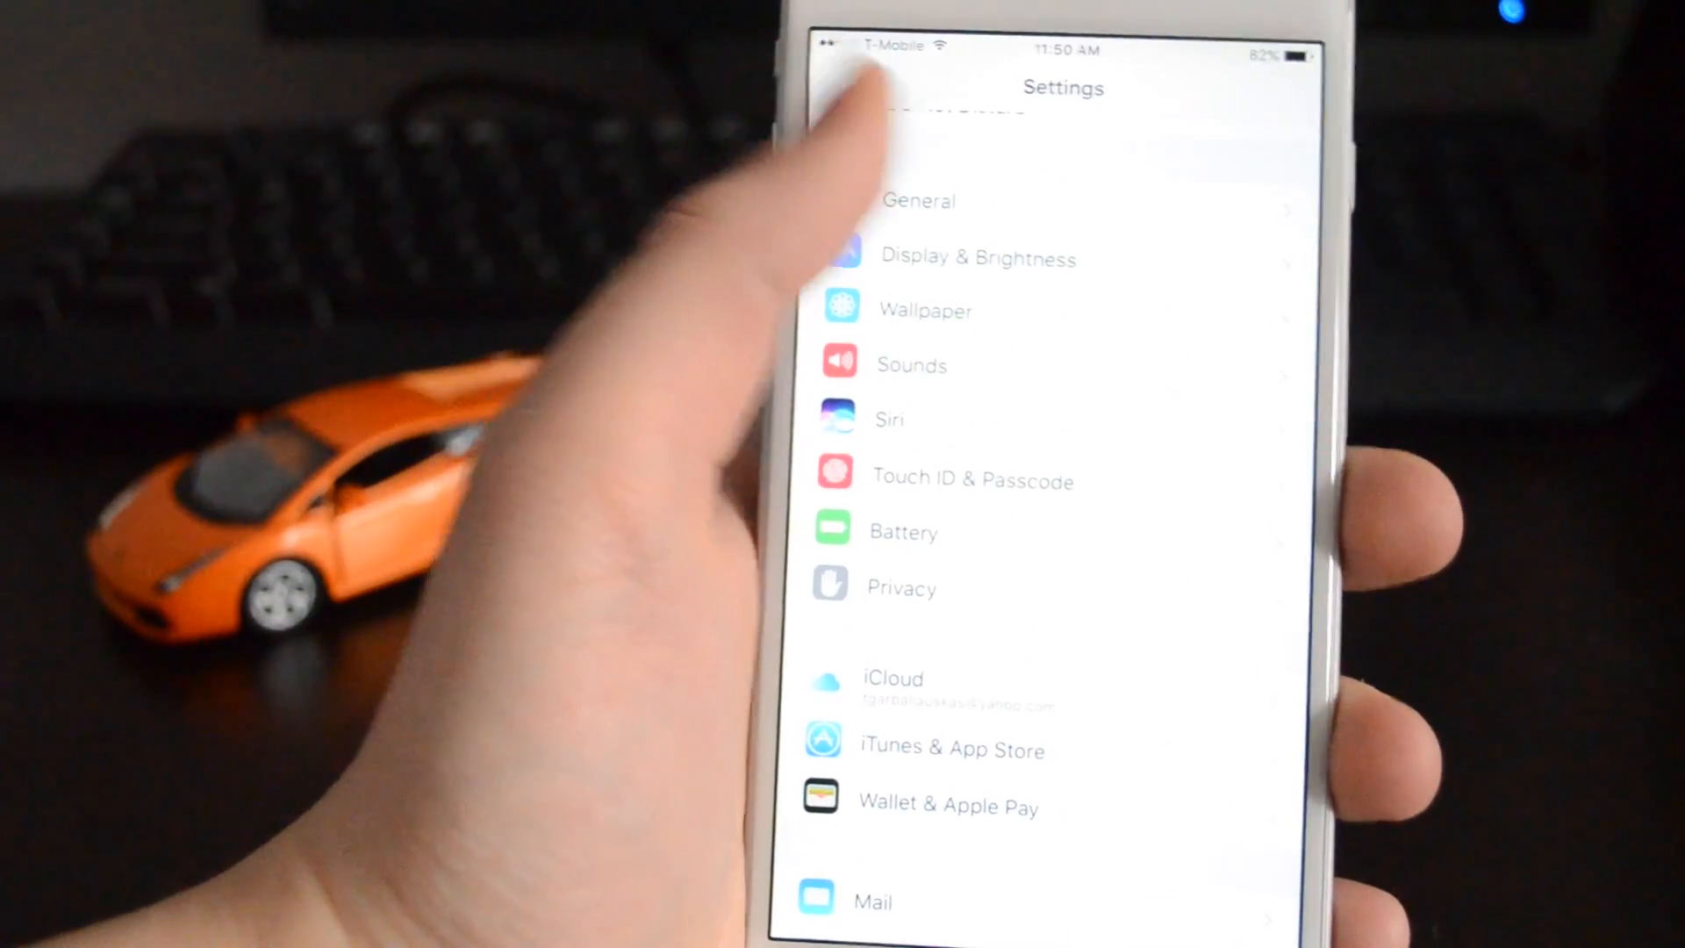
scroll(down, 3)
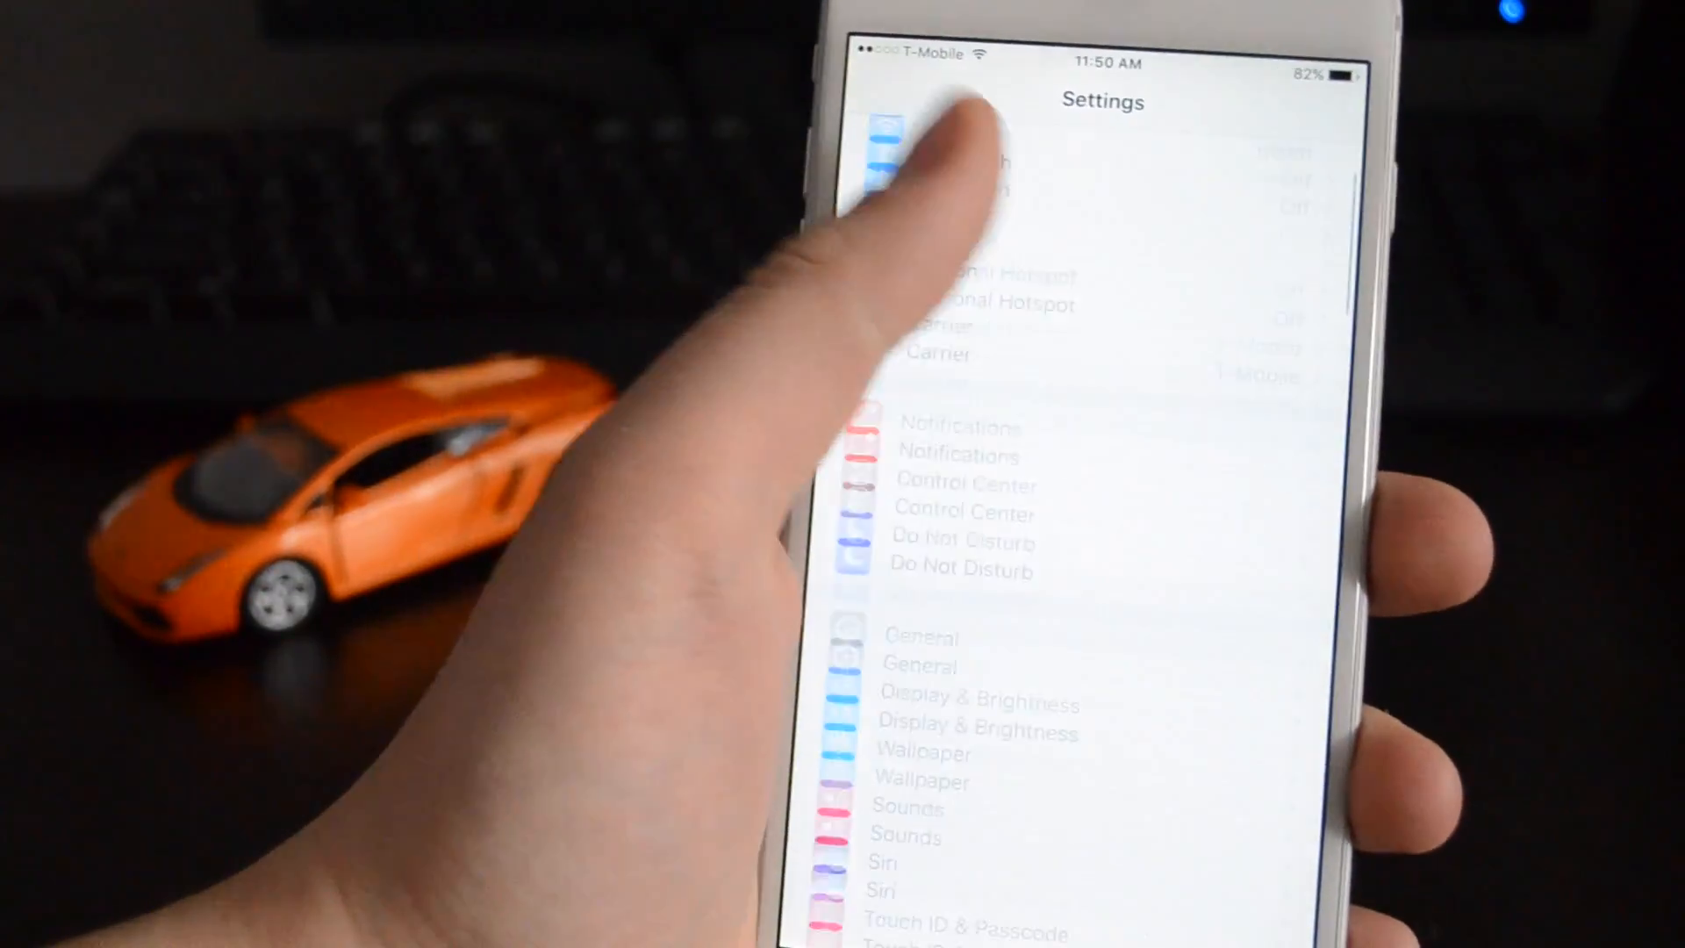
scroll(down, 3)
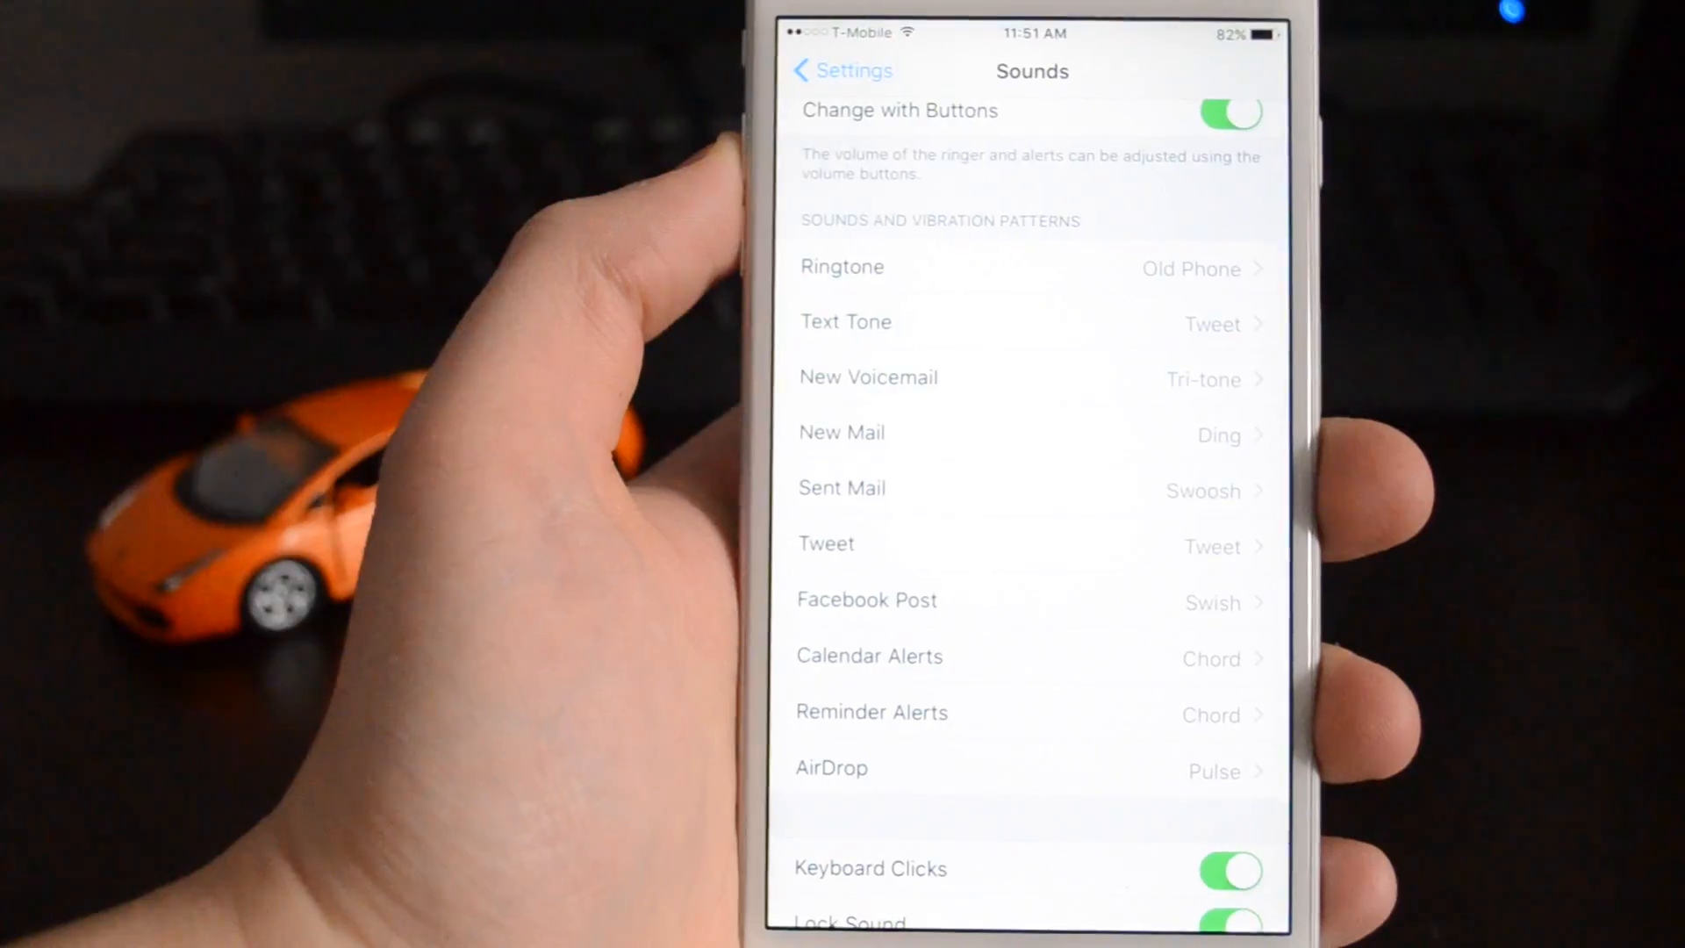
scroll(down, 3)
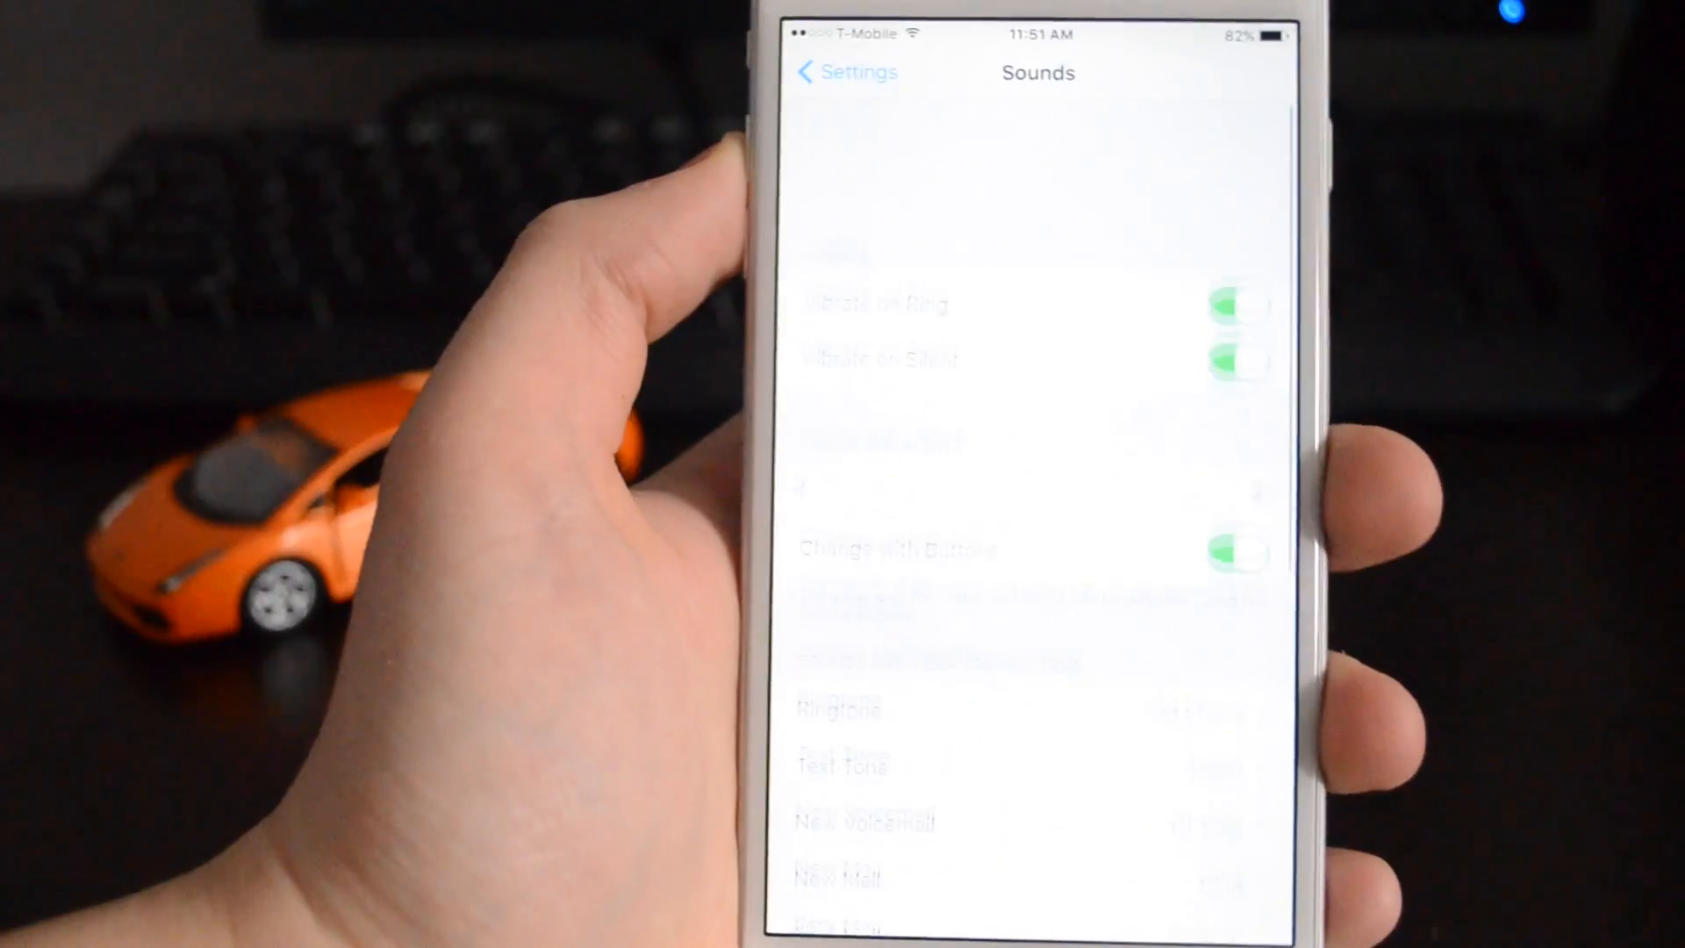